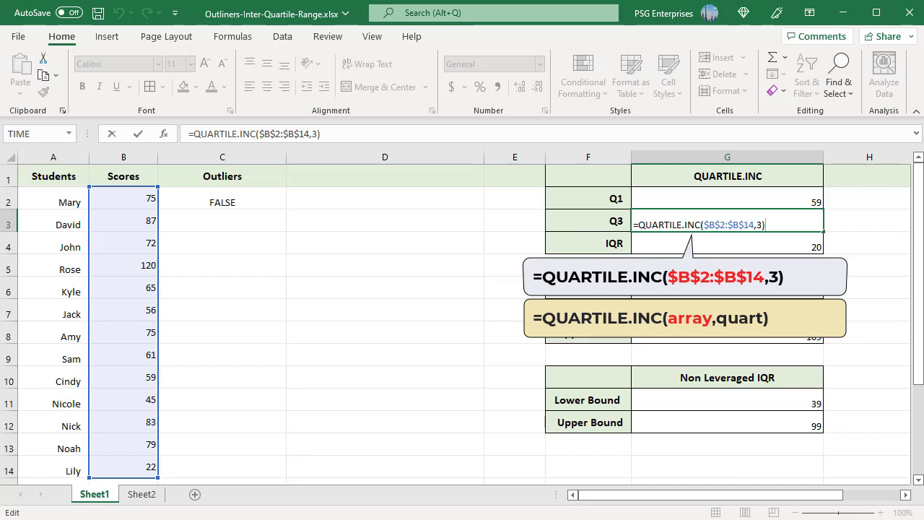
Step: Review the Q3 and IQR formulas, leaving them unchanged
key(enter)
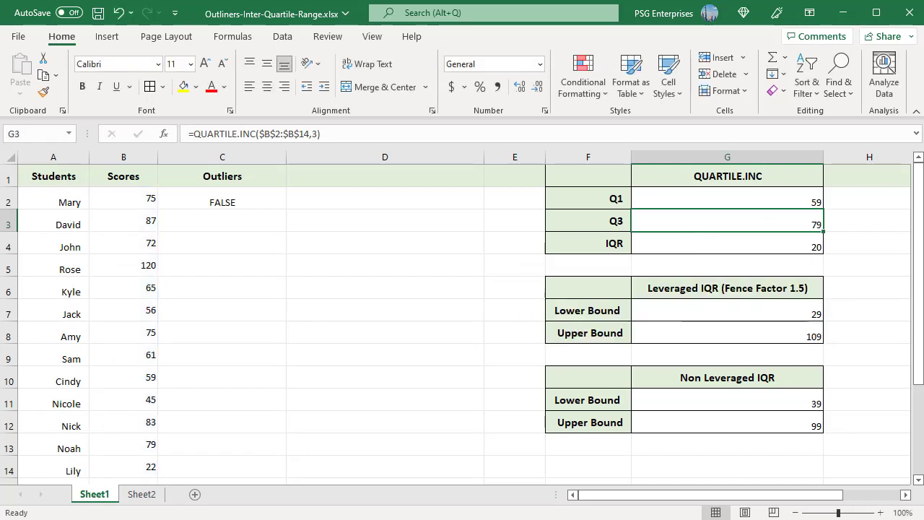
click(728, 243)
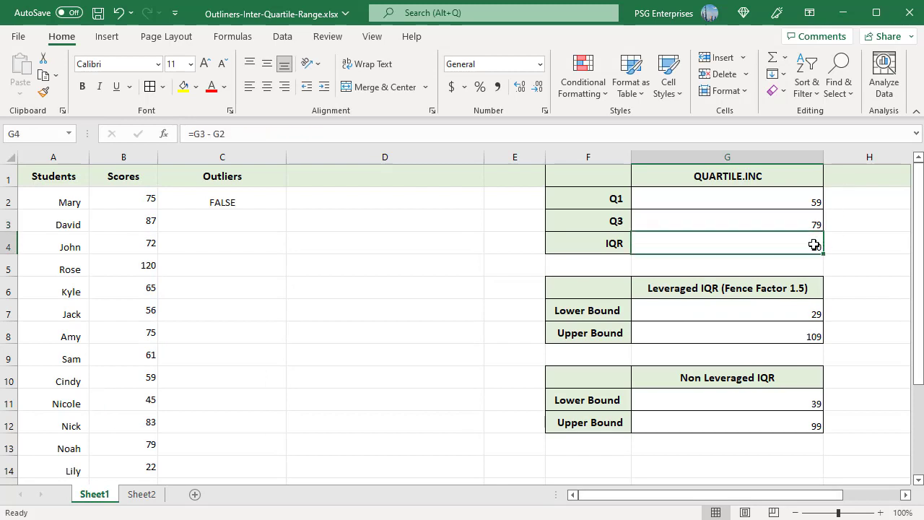
double_click(727, 243)
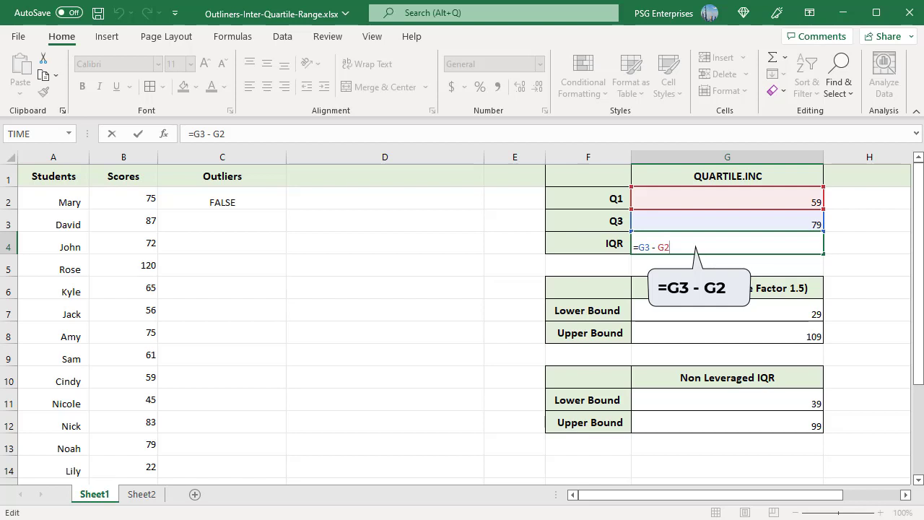
key(enter)
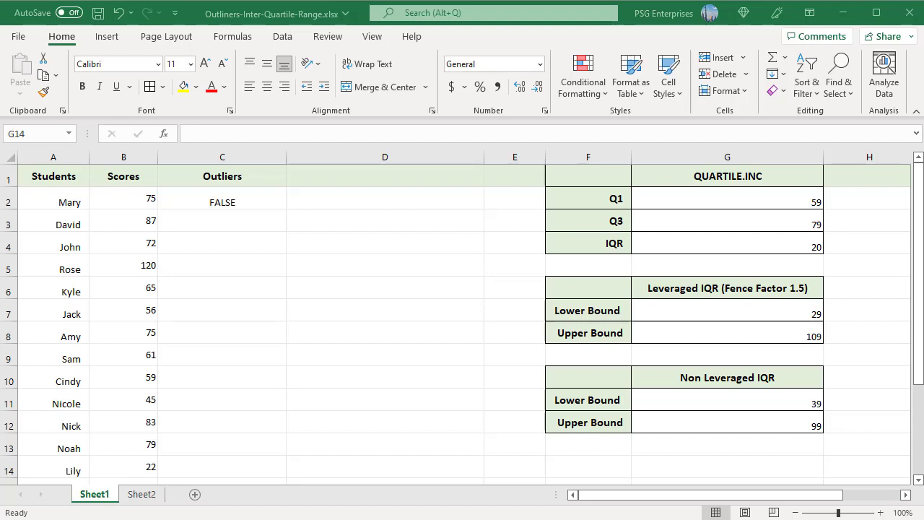
Step: Enter the upper bound as =G3 + G4 and confirm the leveraged lower bound formula
click(728, 399)
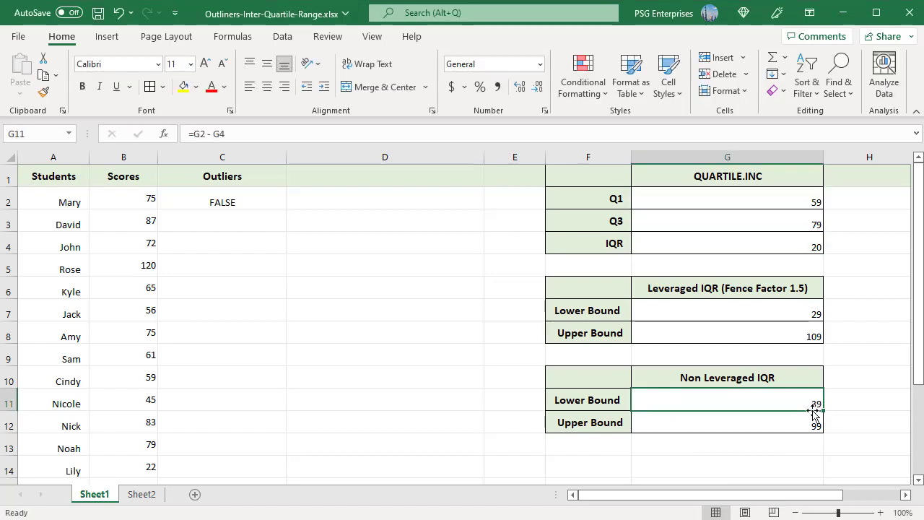
text(=G3 + G4)
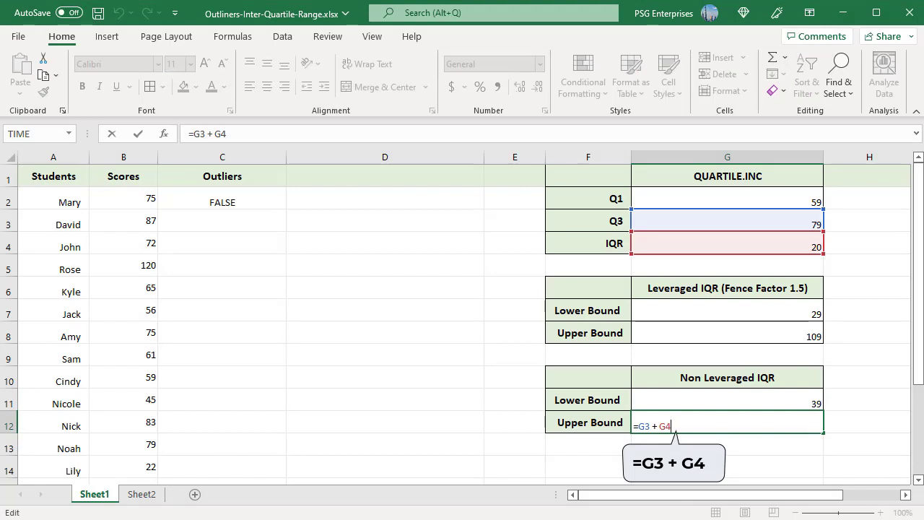
key(Enter)
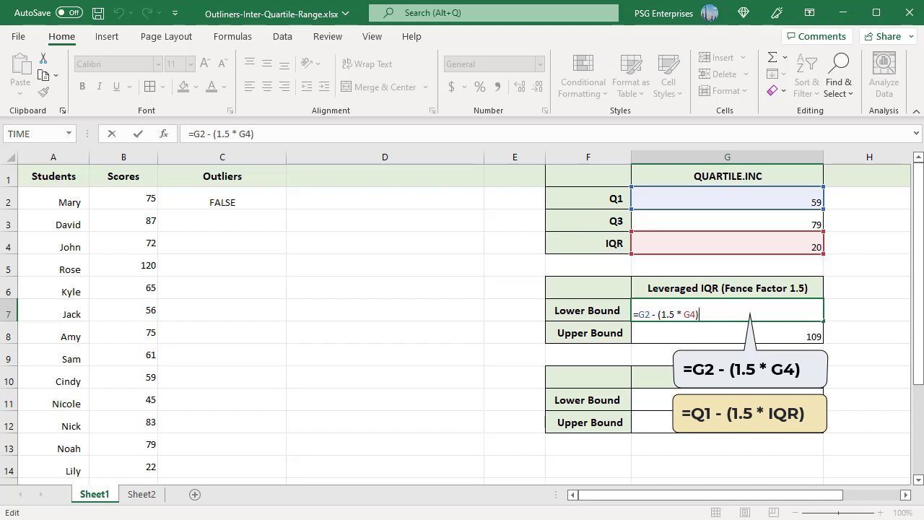
key(Enter)
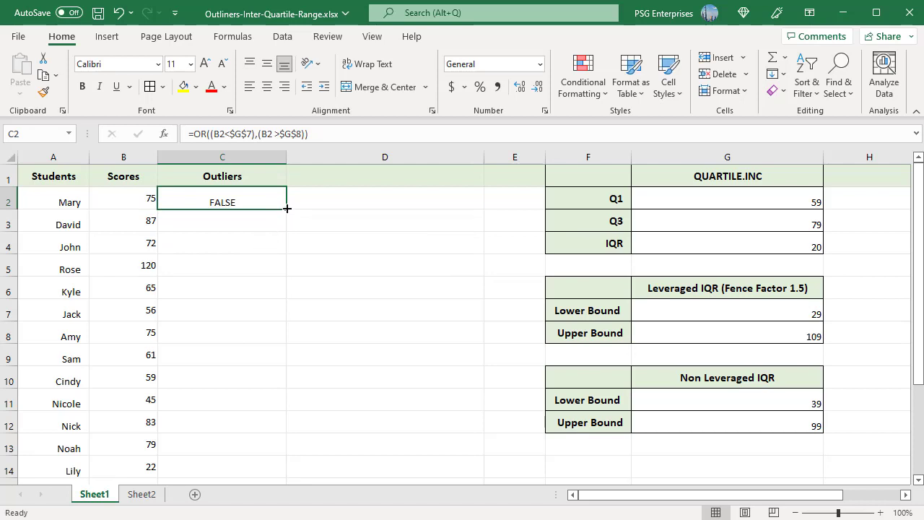
Step: Fill the OR outlier check from C2 down to C14 for every student
drag(286, 210, 286, 474)
text(=IF(B2<$G$7,"Low",IF((B2 >$G$8),"High","")))
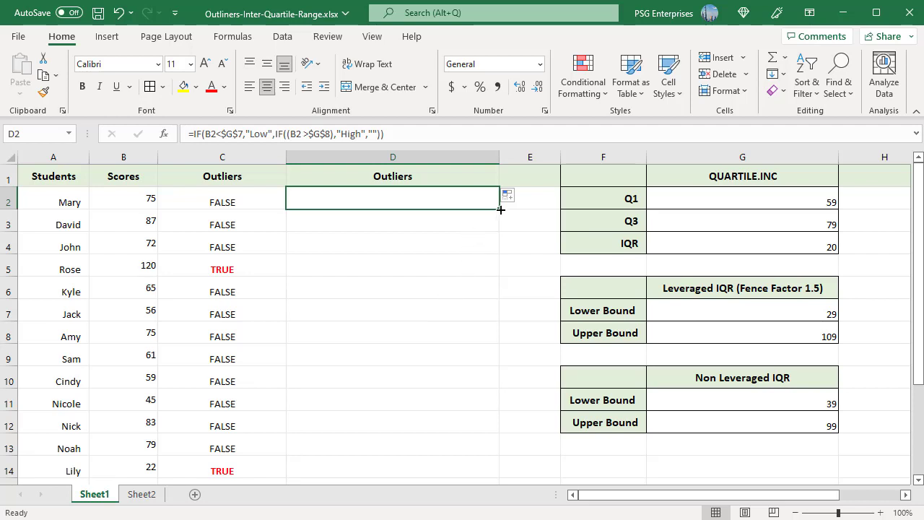
Step: Fill the nested IF High/Low labels from D2 down to D14, marking Rose High and Lily Low
drag(499, 211, 505, 471)
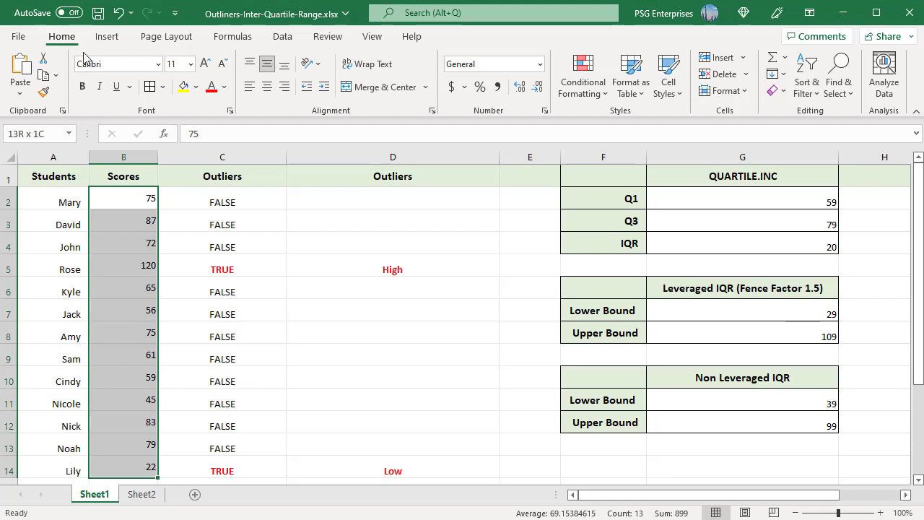
Step: Create a formula-based rule on B2:B14 with =OR(($B2<$G$7),($B2>$G$8))
click(582, 75)
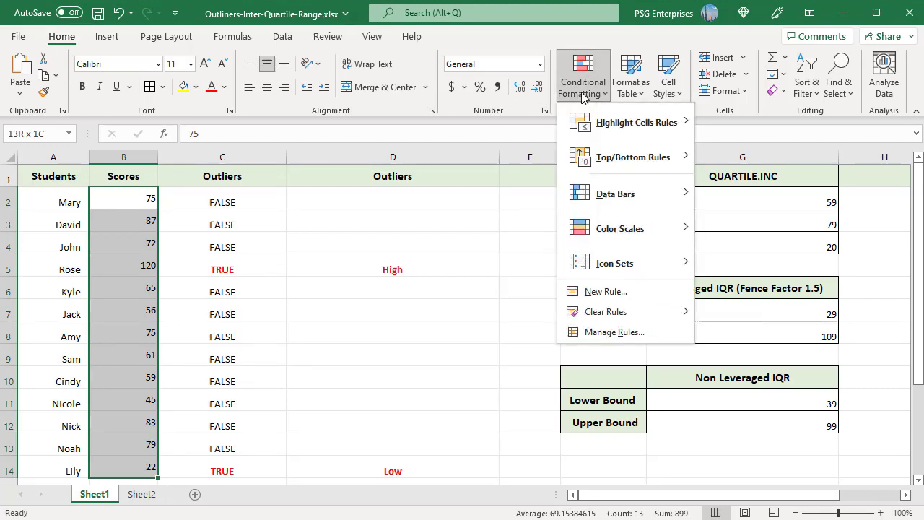
click(605, 292)
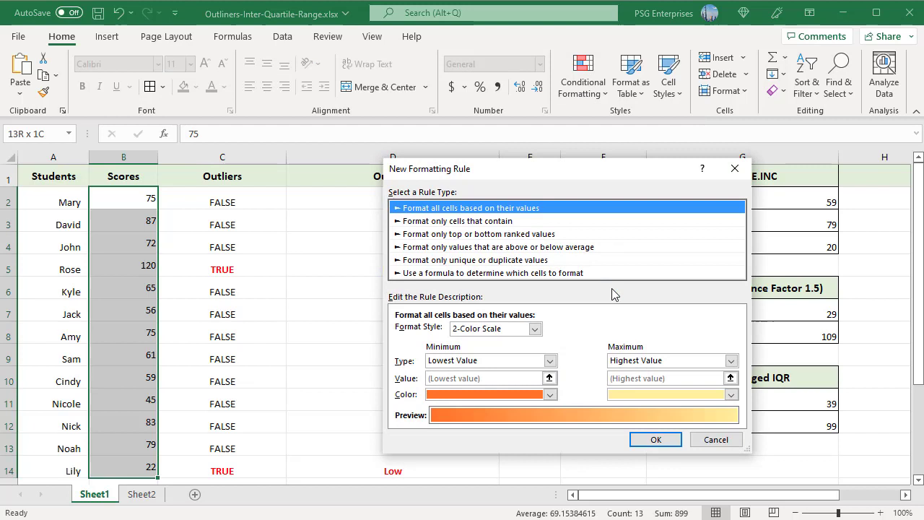
mouse_move(552, 281)
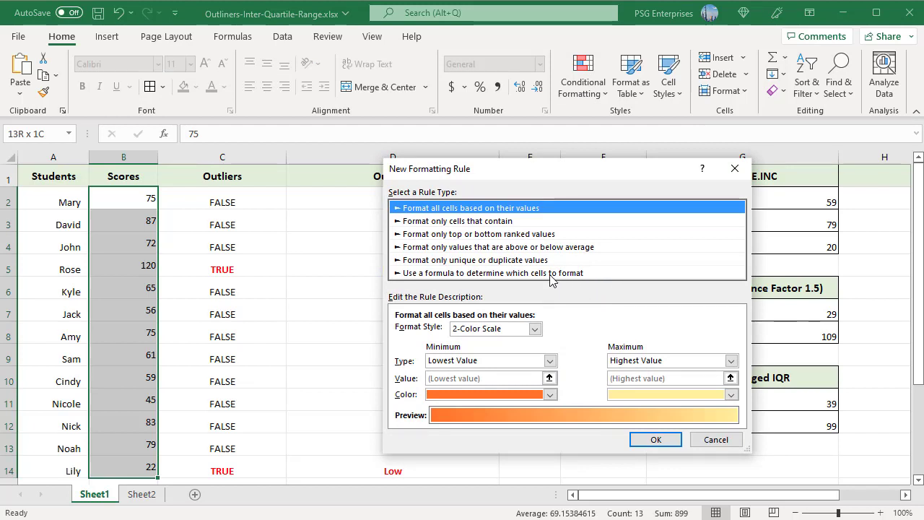
click(505, 272)
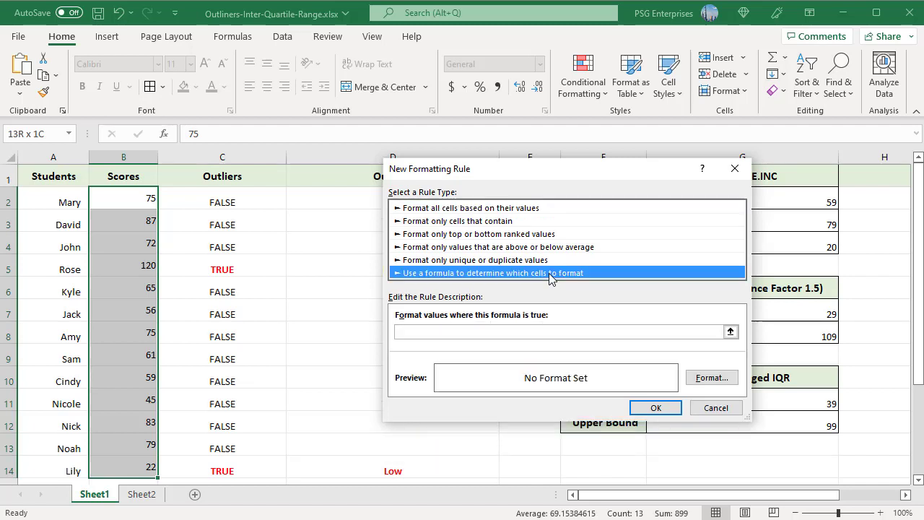
click(563, 331)
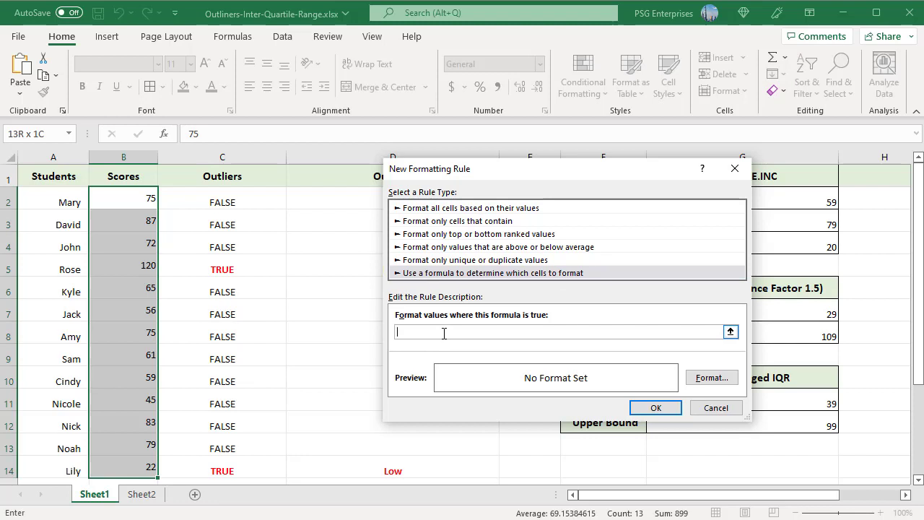
text(=OR(($B2<$G$7),($B2 >$G$8)))
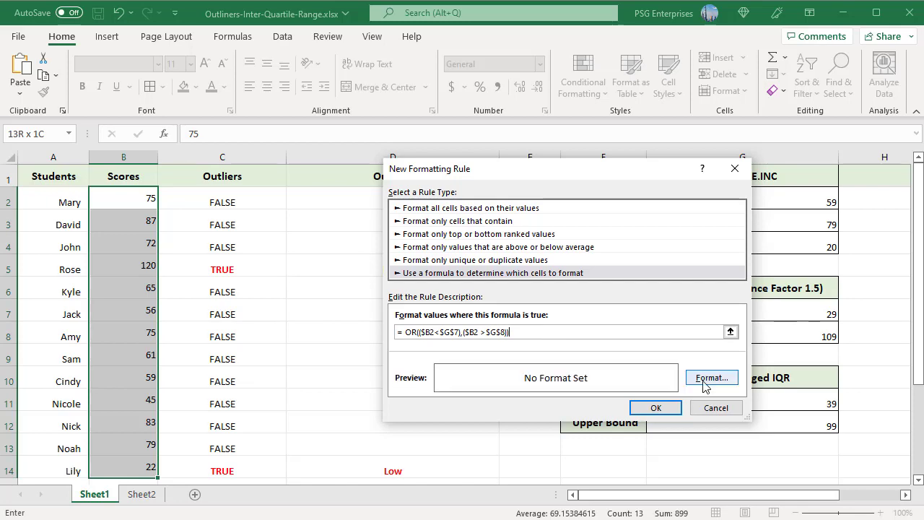
Step: Give the rule a pale yellow fill and save the outlier highlighting rule
click(710, 378)
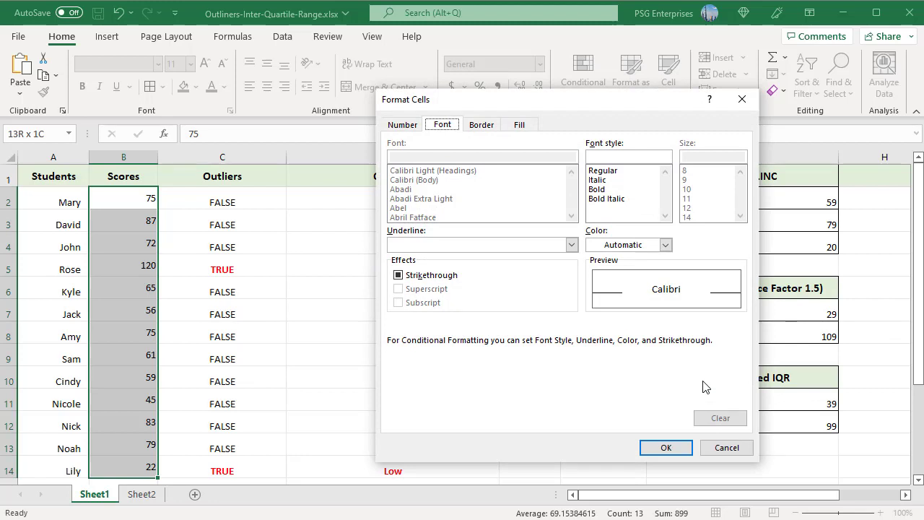
mouse_move(595, 393)
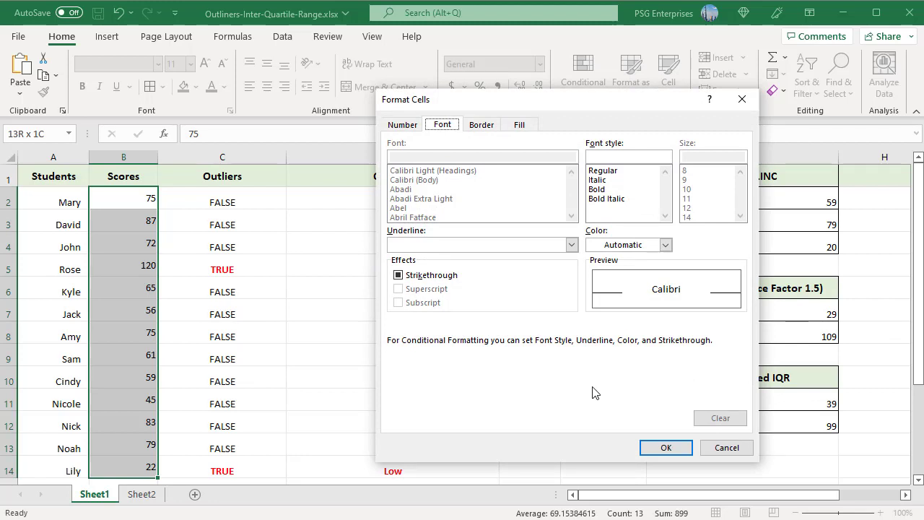
mouse_move(548, 395)
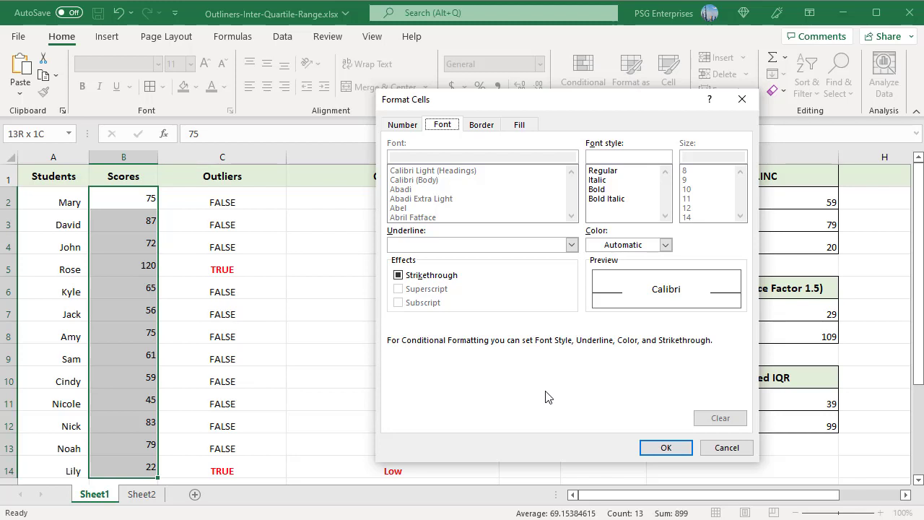
mouse_move(524, 133)
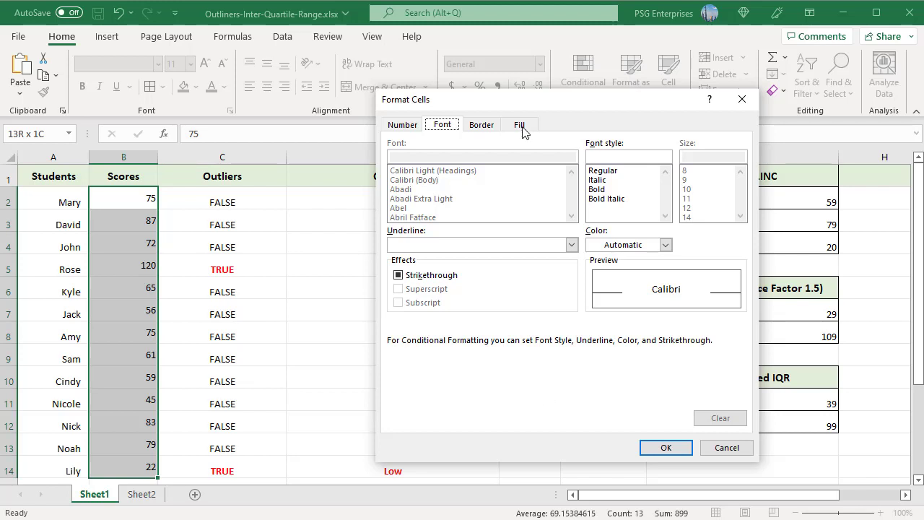
click(519, 124)
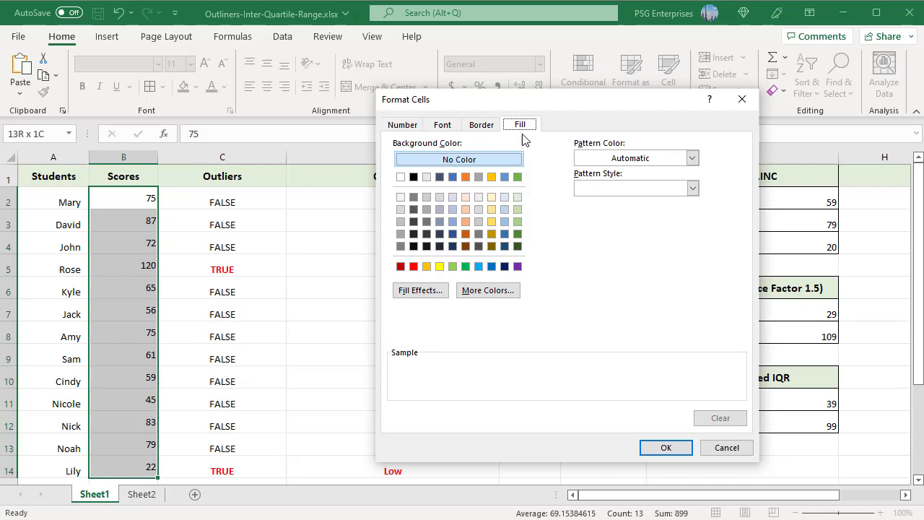
click(491, 209)
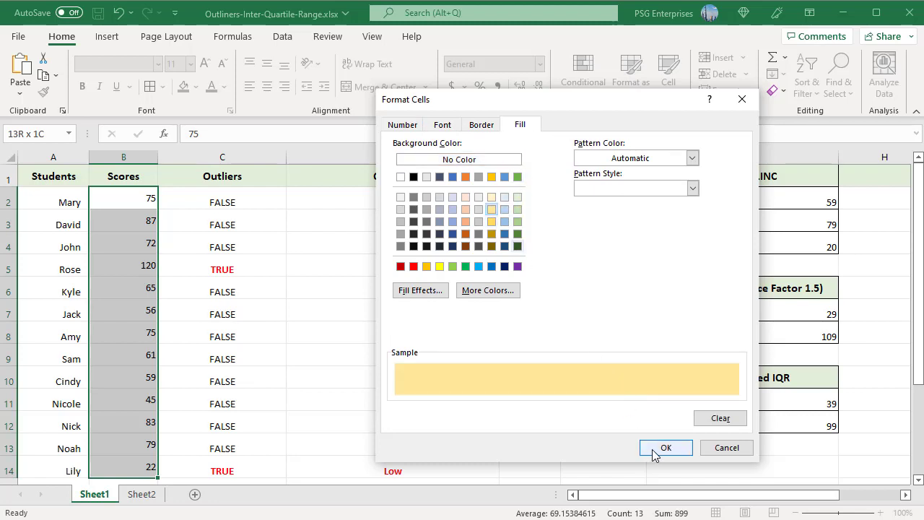
click(664, 447)
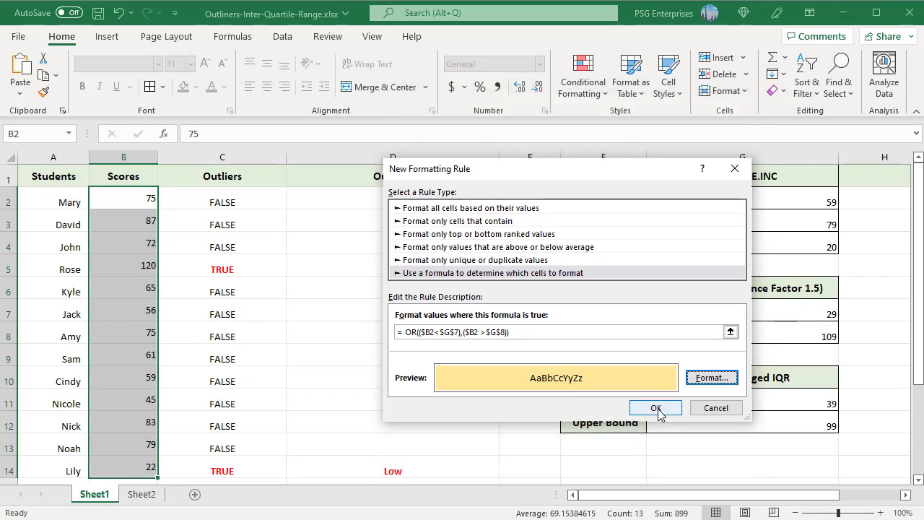
click(656, 407)
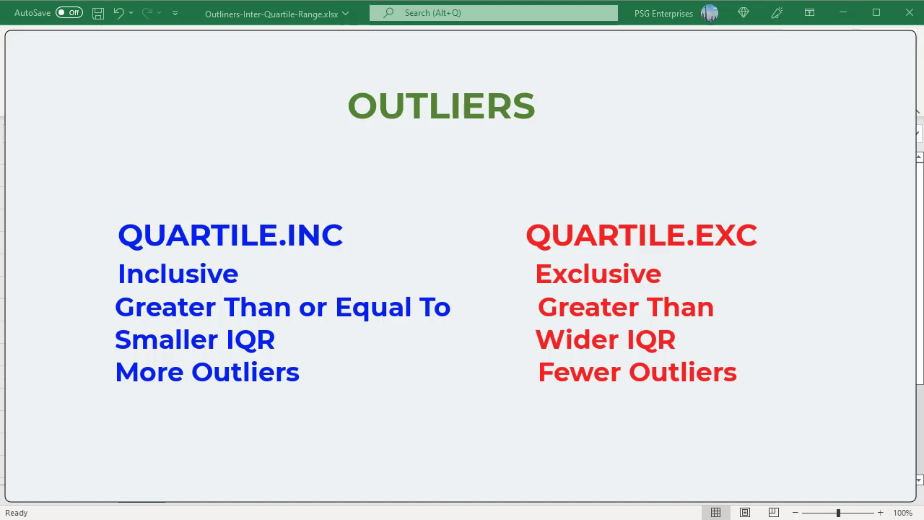
Step: Switch to Sheet2 with the QUARTILE.INC versus QUARTILE.EXC comparison
click(141, 494)
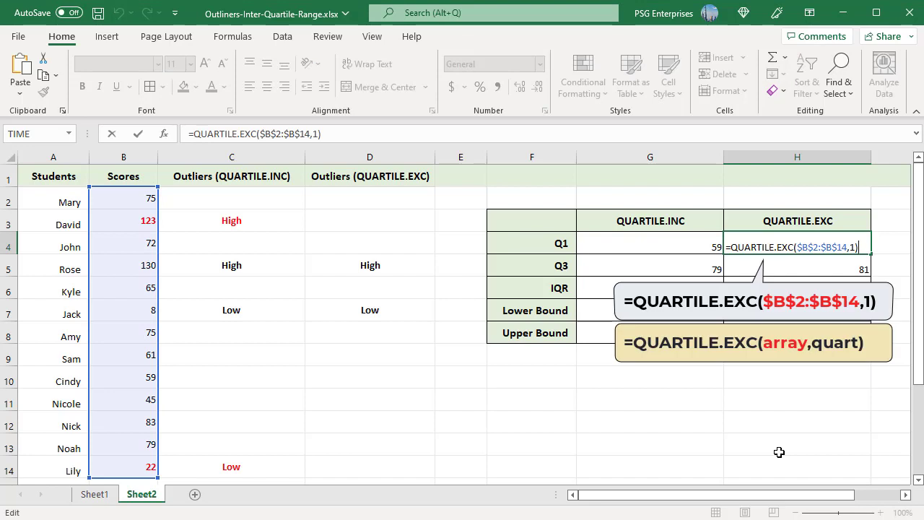
mouse_move(757, 483)
text(=H5 - H4)
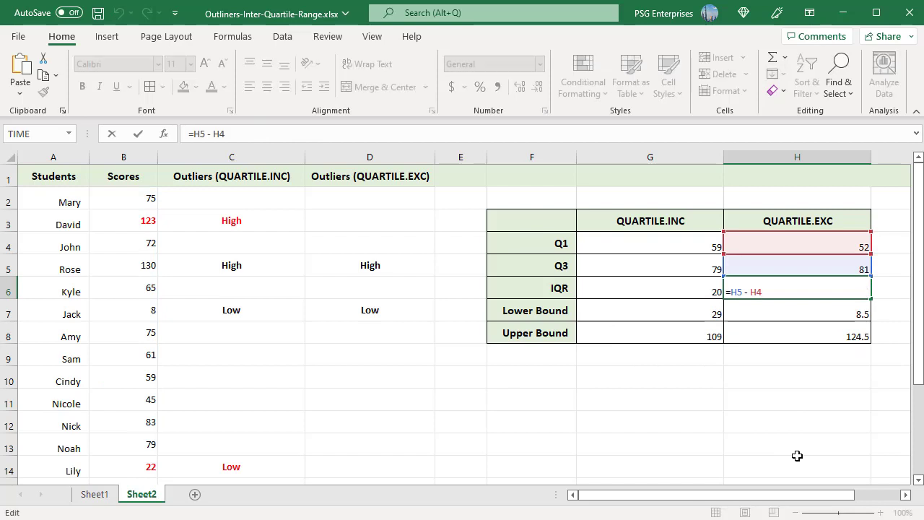
mouse_move(782, 468)
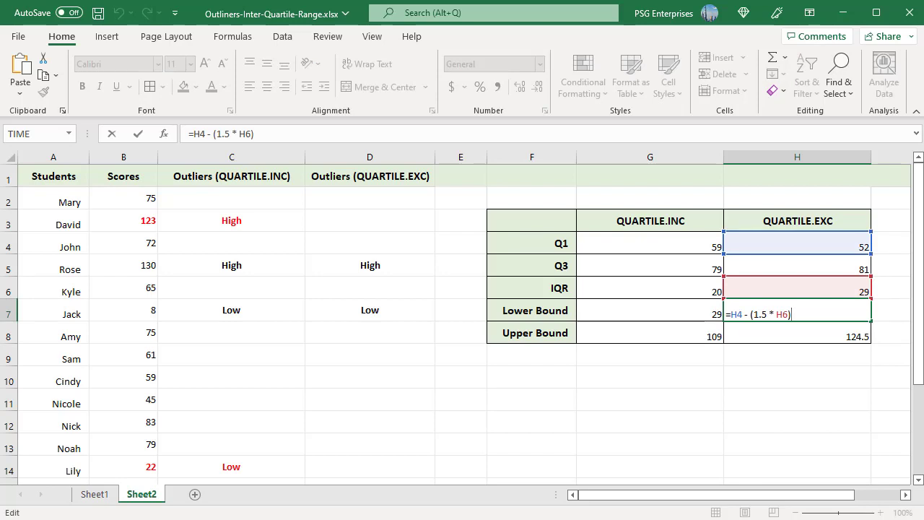
key(enter)
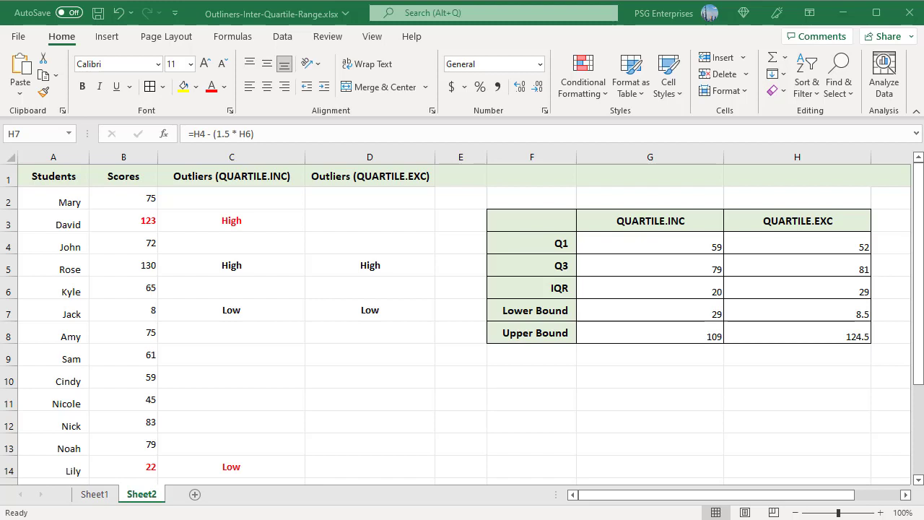
mouse_move(812, 433)
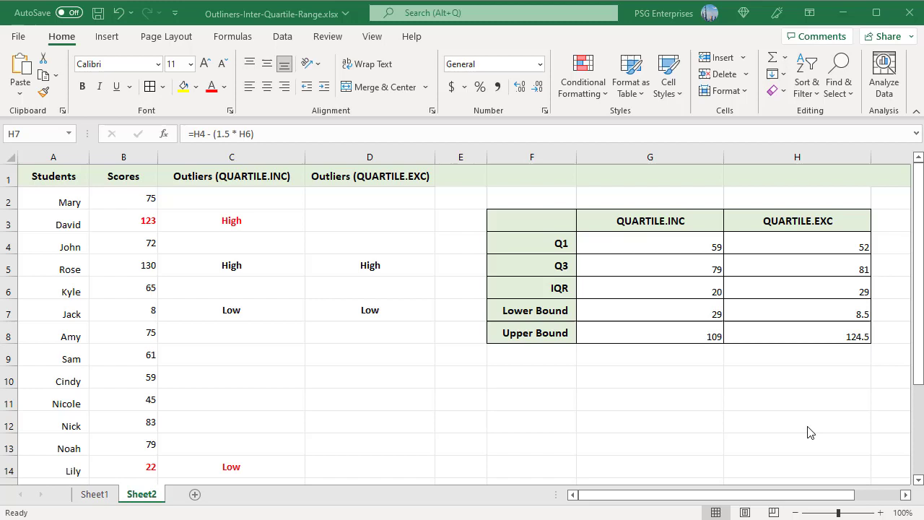